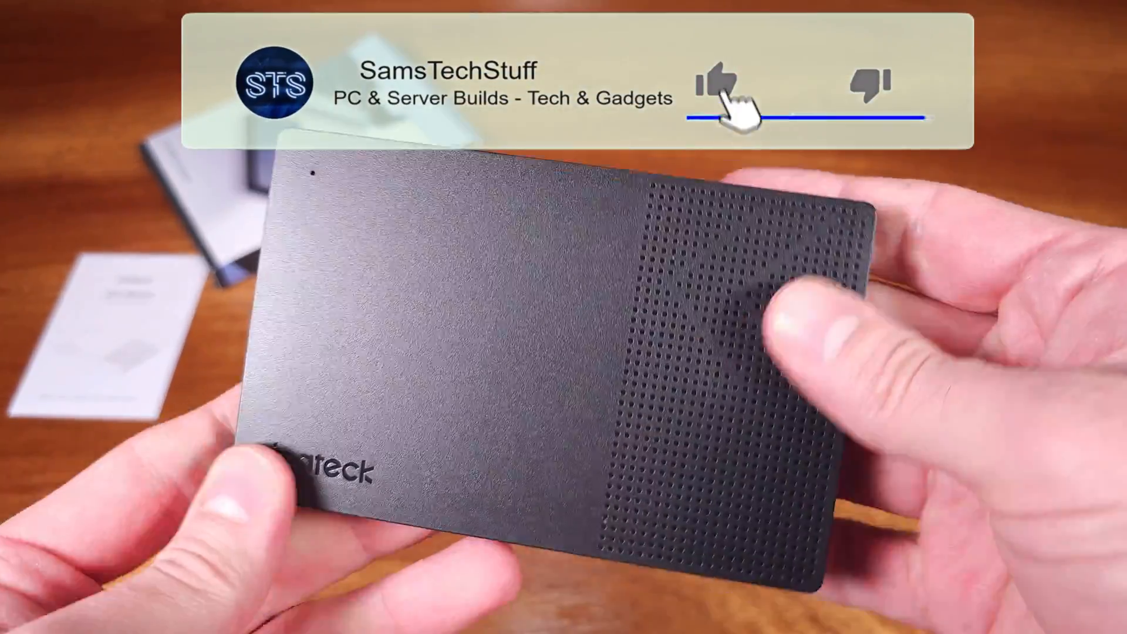
click(725, 82)
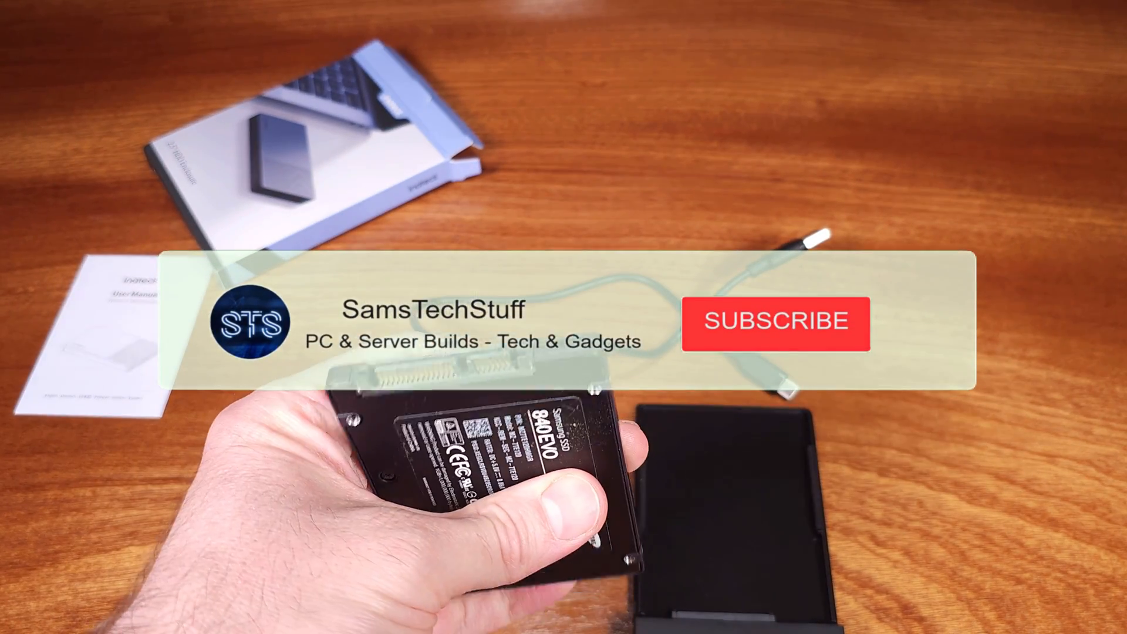
click(776, 321)
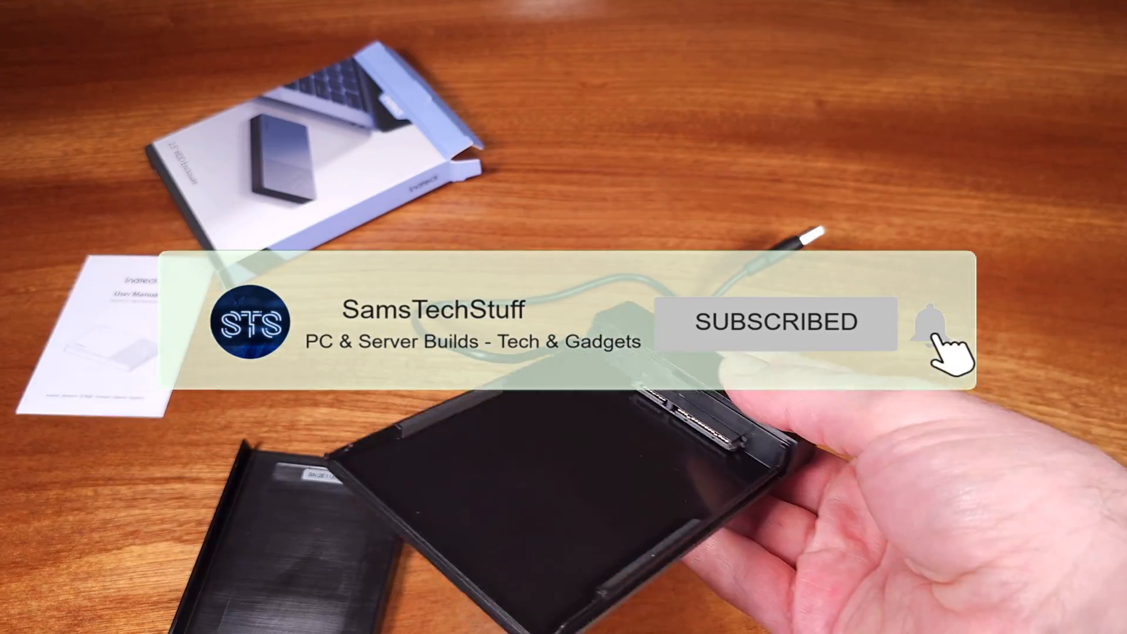